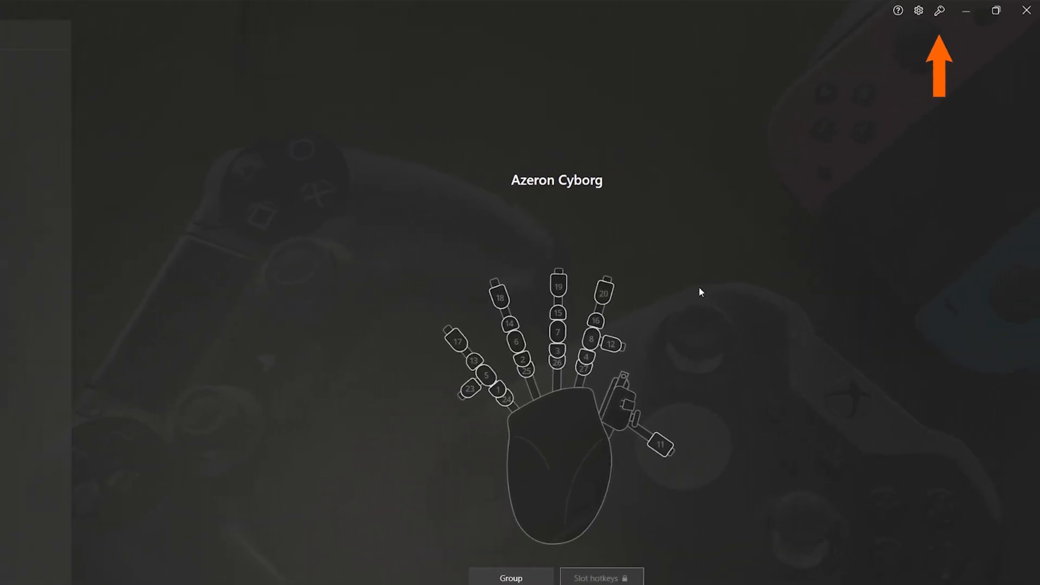
# Show the License page confirming the paid license status.
pyautogui.click(939, 11)
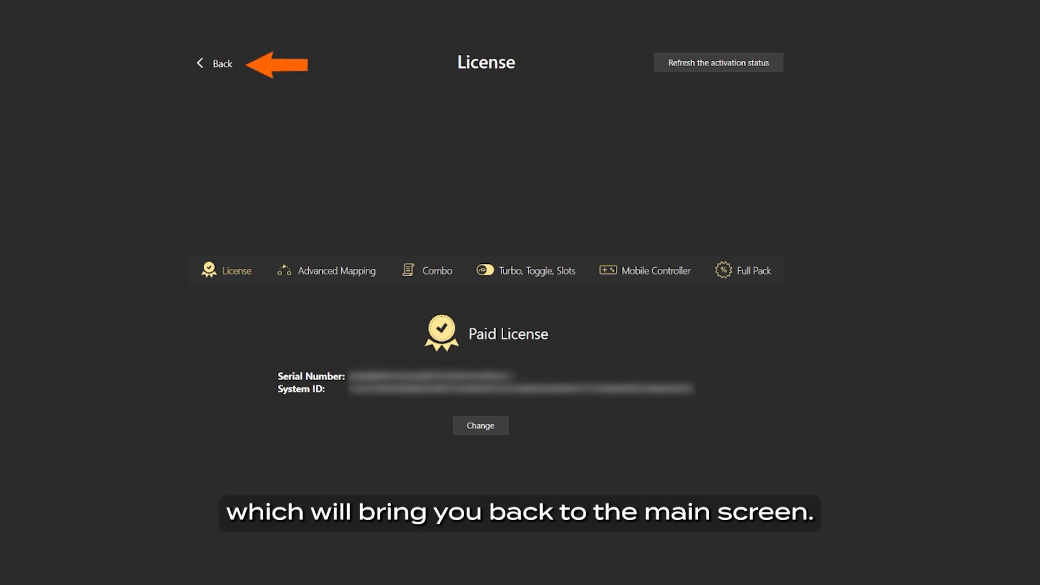
pyautogui.moveTo(222, 64)
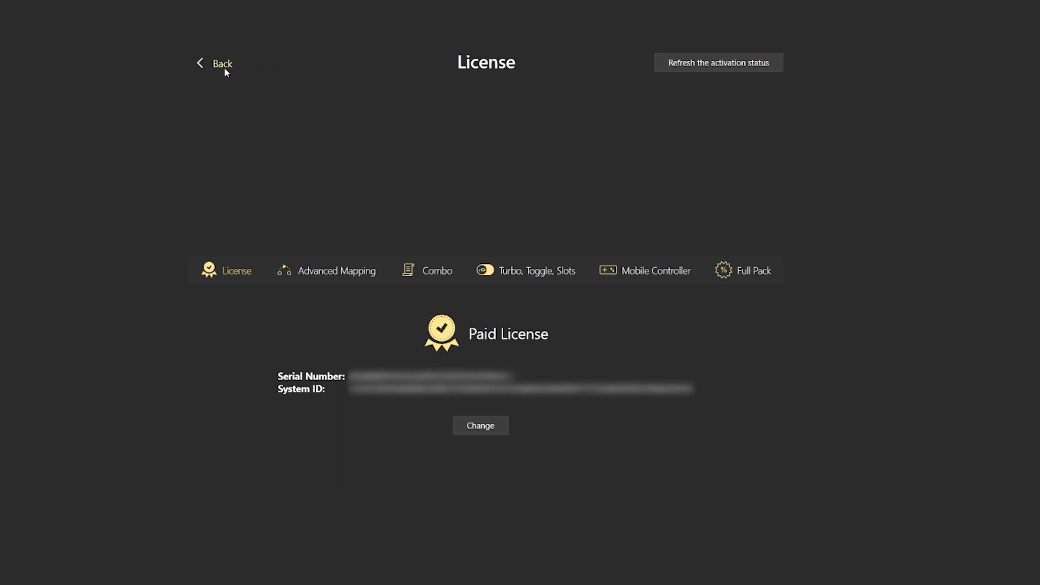
# Create a new game profile named 'Test profile' from the profile menu.
pyautogui.click(215, 62)
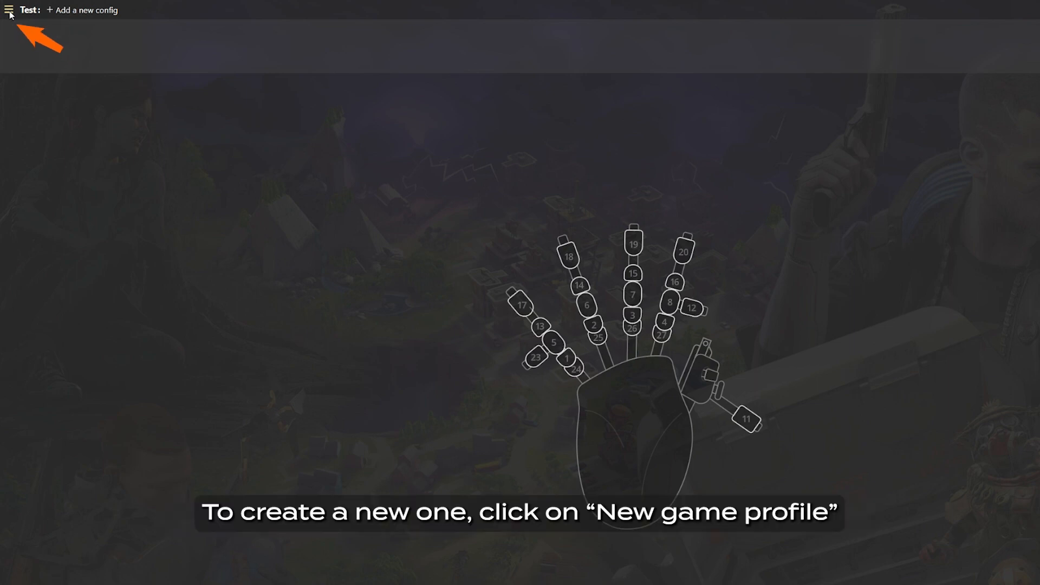
pyautogui.click(9, 10)
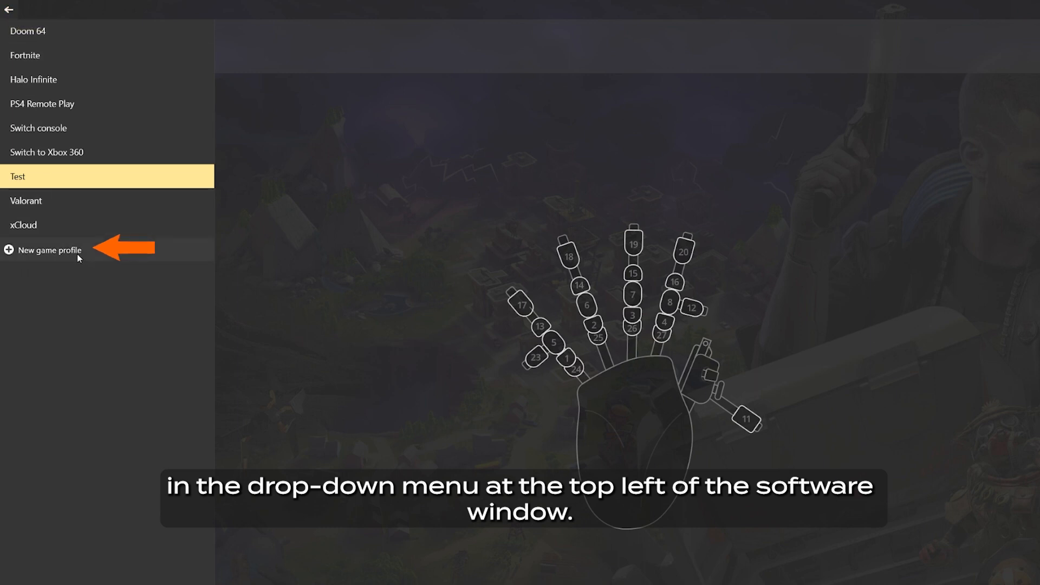
pyautogui.click(50, 250)
pyautogui.write('Test profile')
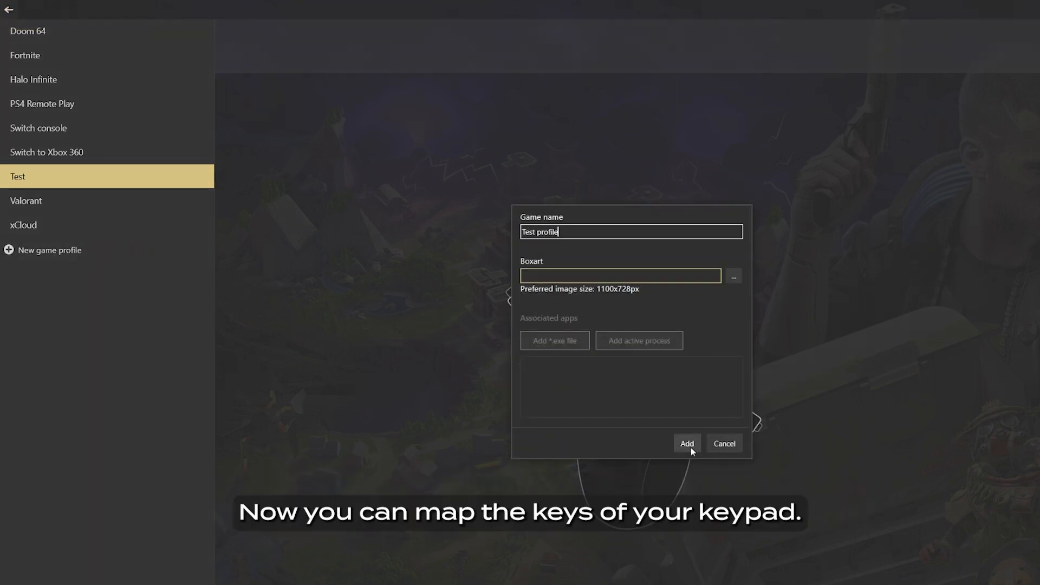
pyautogui.click(687, 443)
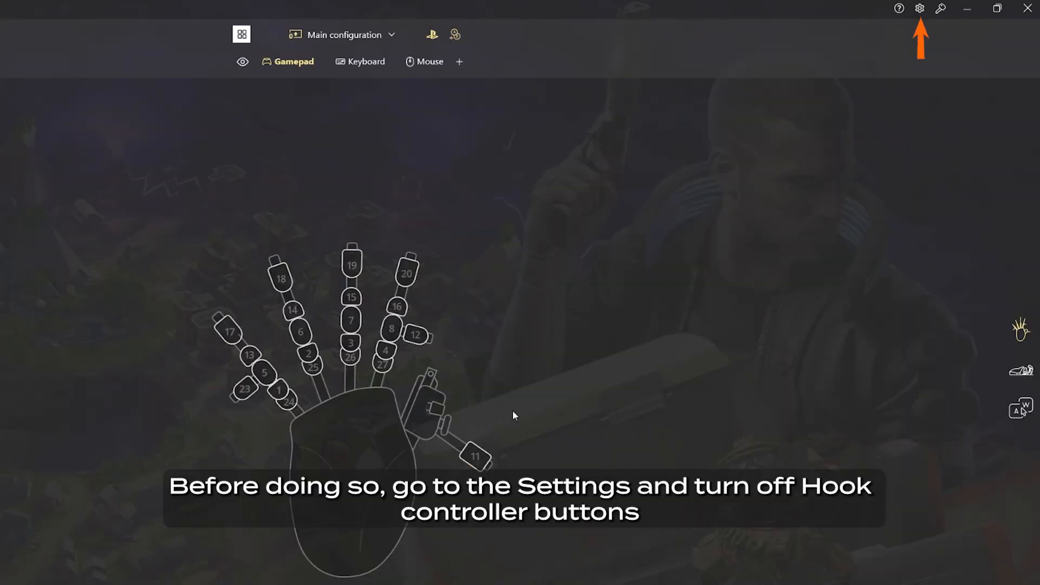
# Untick Hook controller buttons in the preferences and apply them.
pyautogui.click(920, 8)
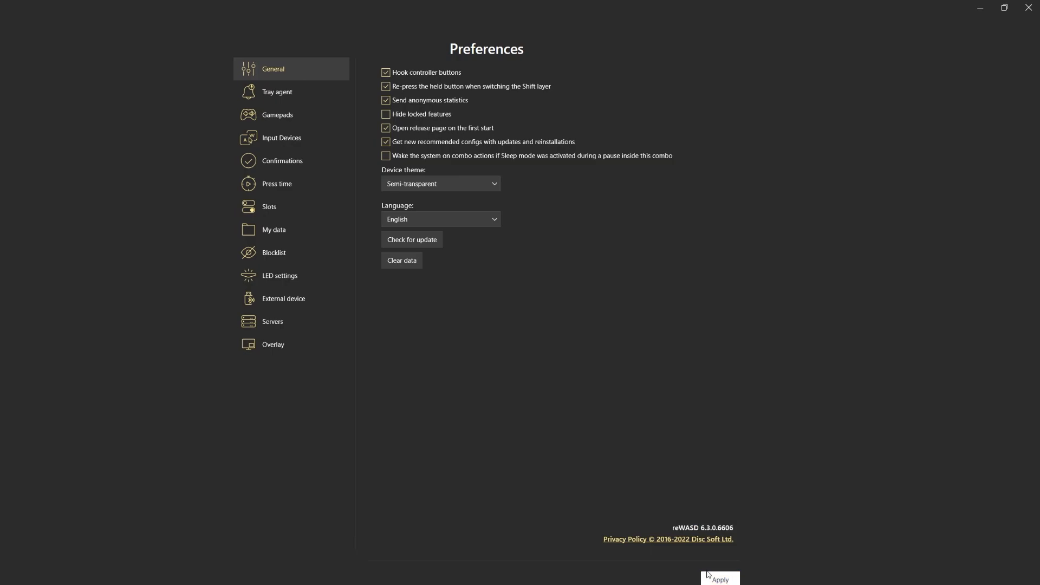
pyautogui.click(719, 578)
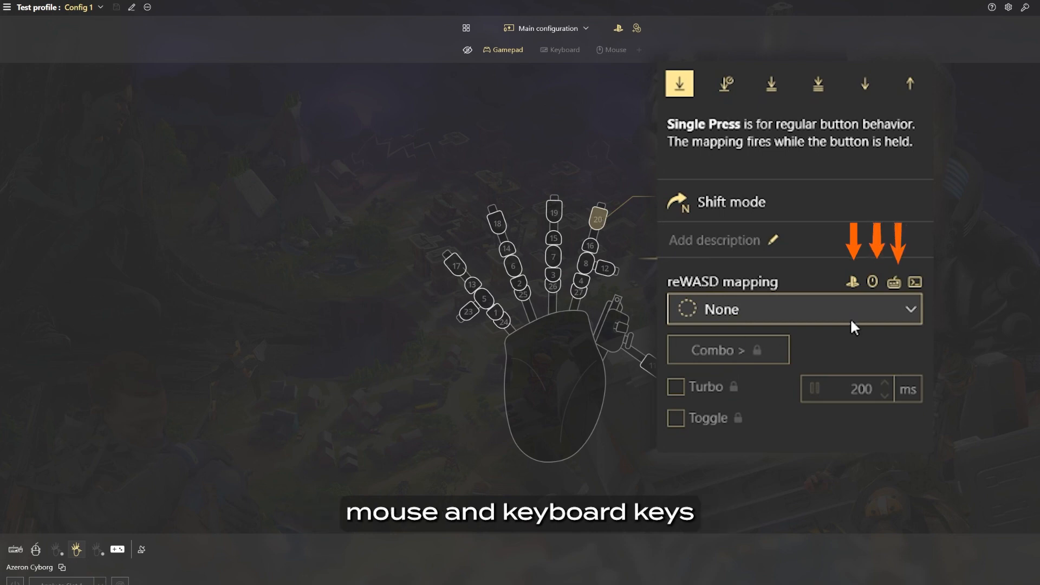
pyautogui.moveTo(888, 317)
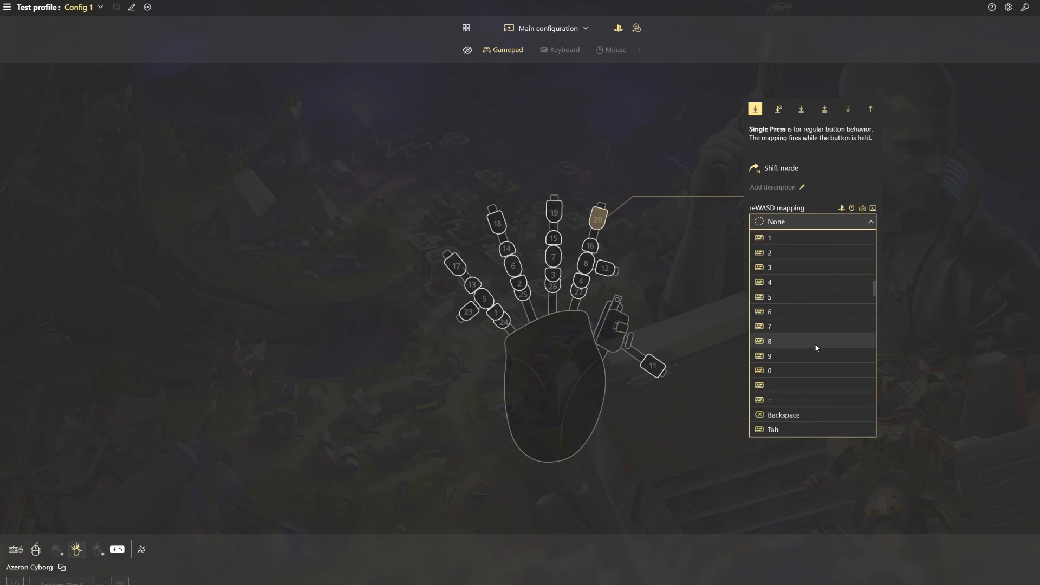
# Map keypad buttons 20 and 19 to keyboard keys and save the Test profile.
pyautogui.click(769, 237)
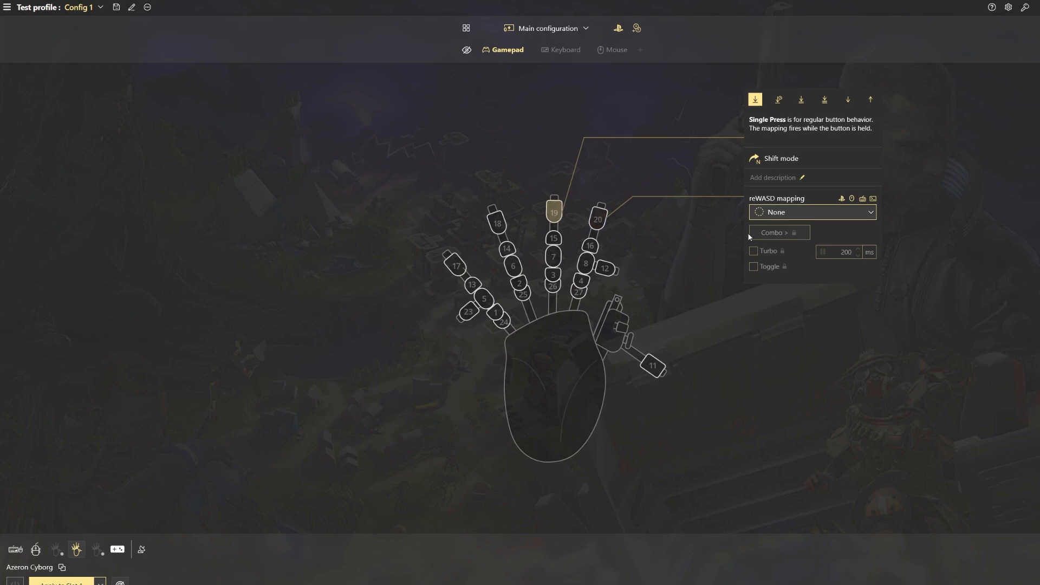
pyautogui.click(870, 211)
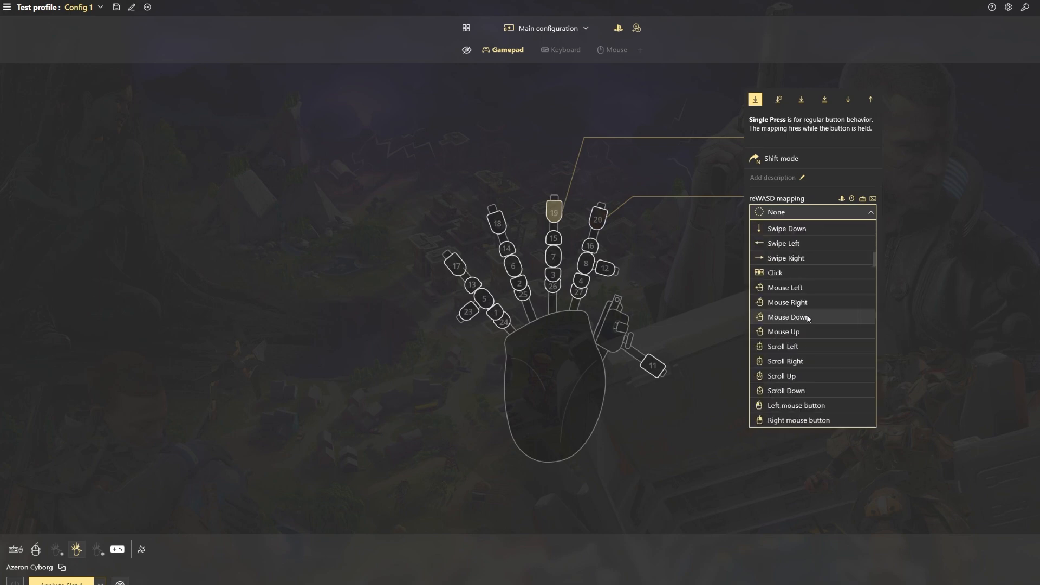
pyautogui.scroll(-3)
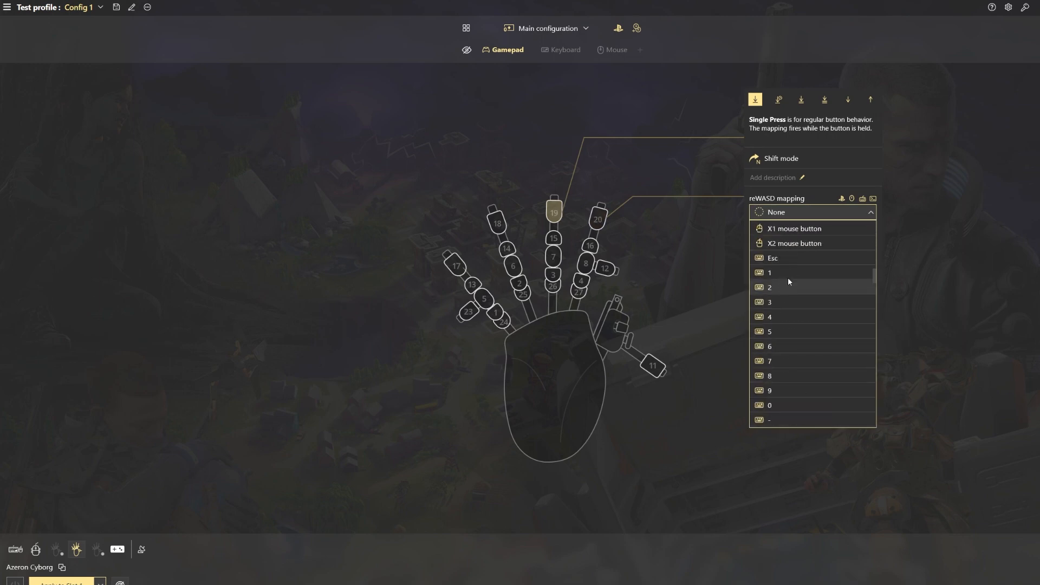
pyautogui.scroll(-3)
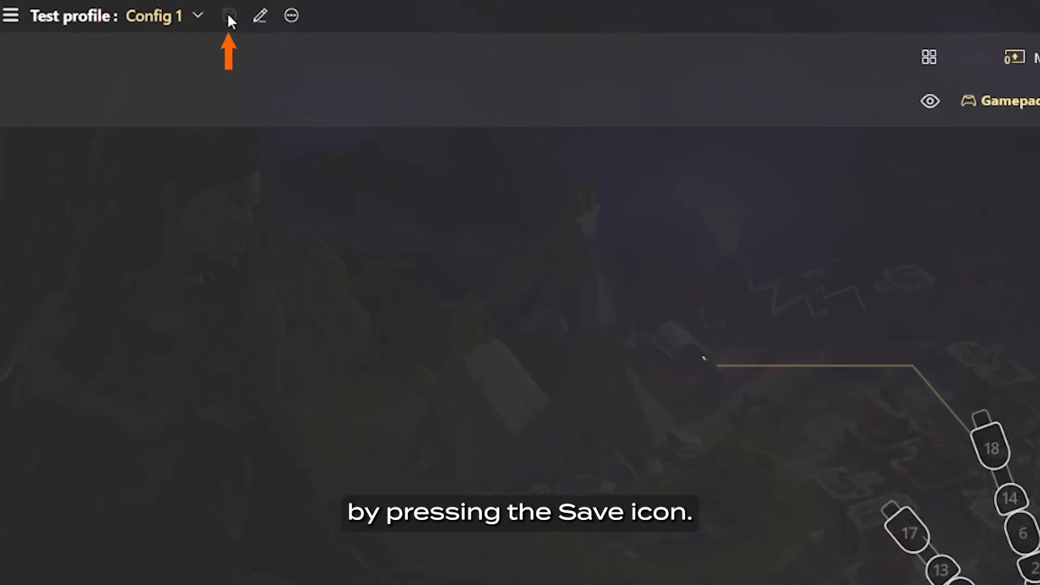
pyautogui.click(229, 15)
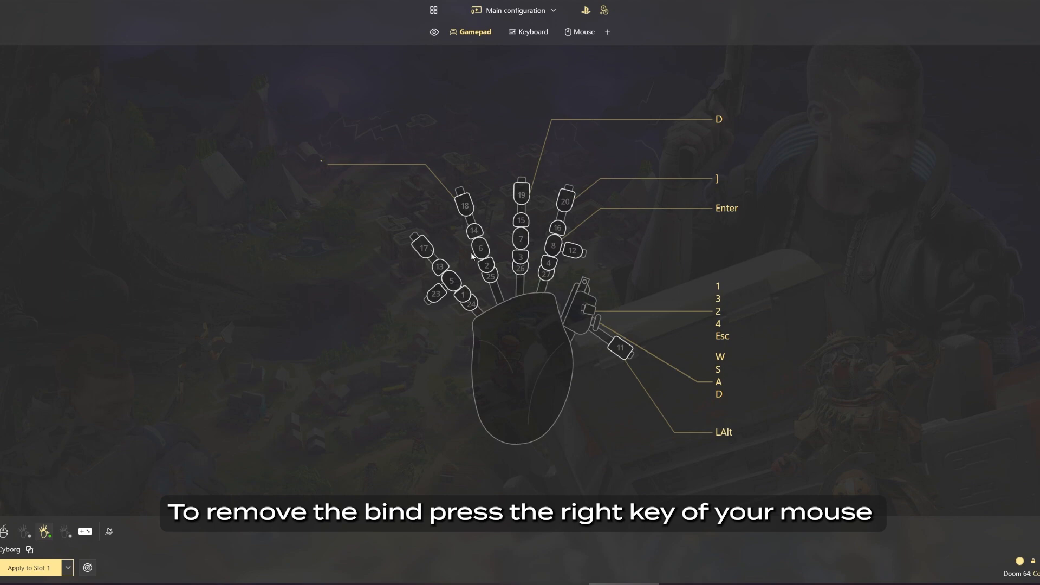
# Clear button 18's key binding via its context menu.
pyautogui.rightClick(465, 205)
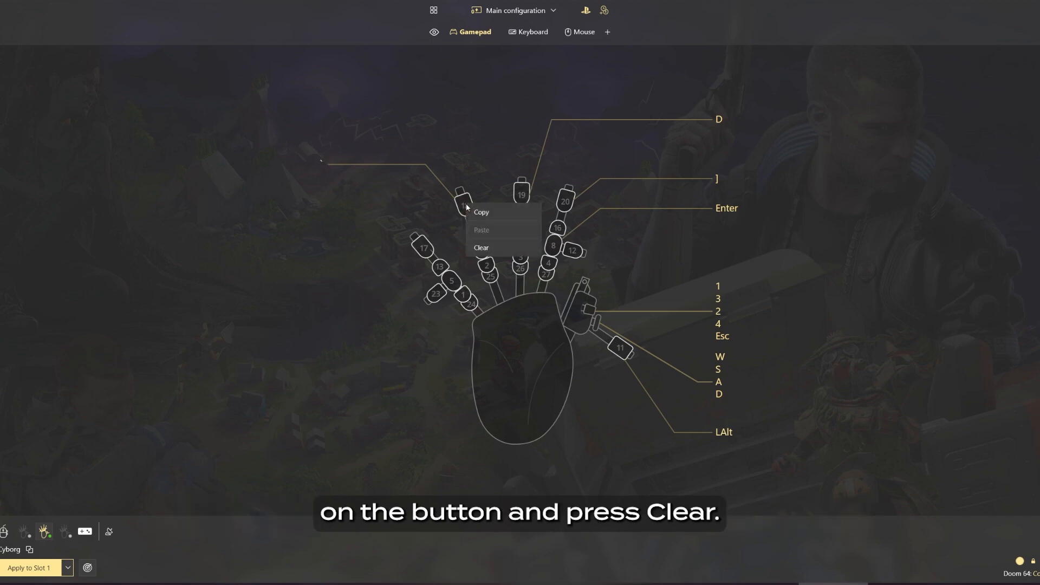
pyautogui.click(481, 247)
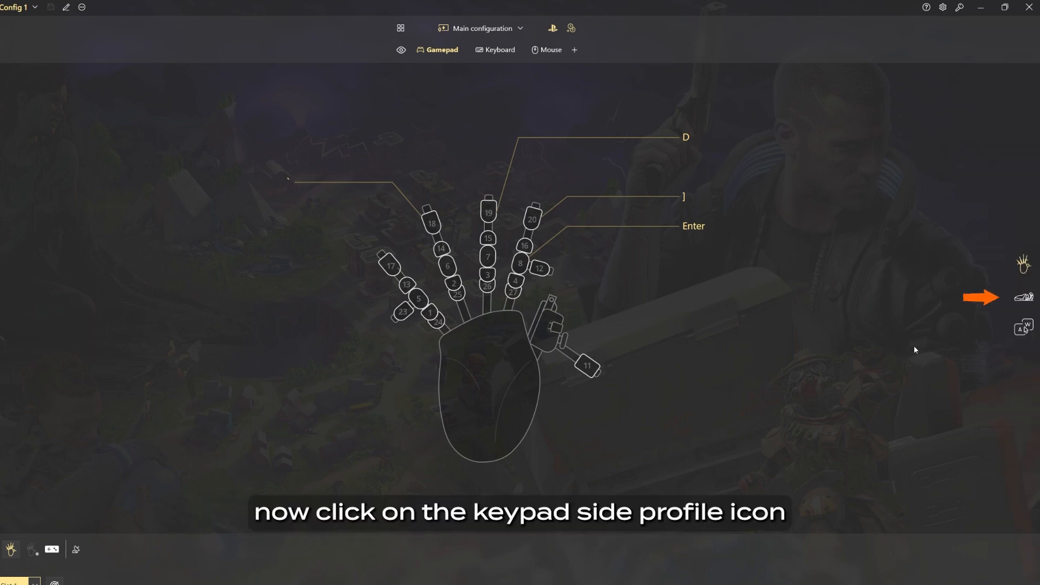
# Map the 5-way switch directions to 1, 3, 2, 4 and Esc in the side view and save.
pyautogui.click(1024, 297)
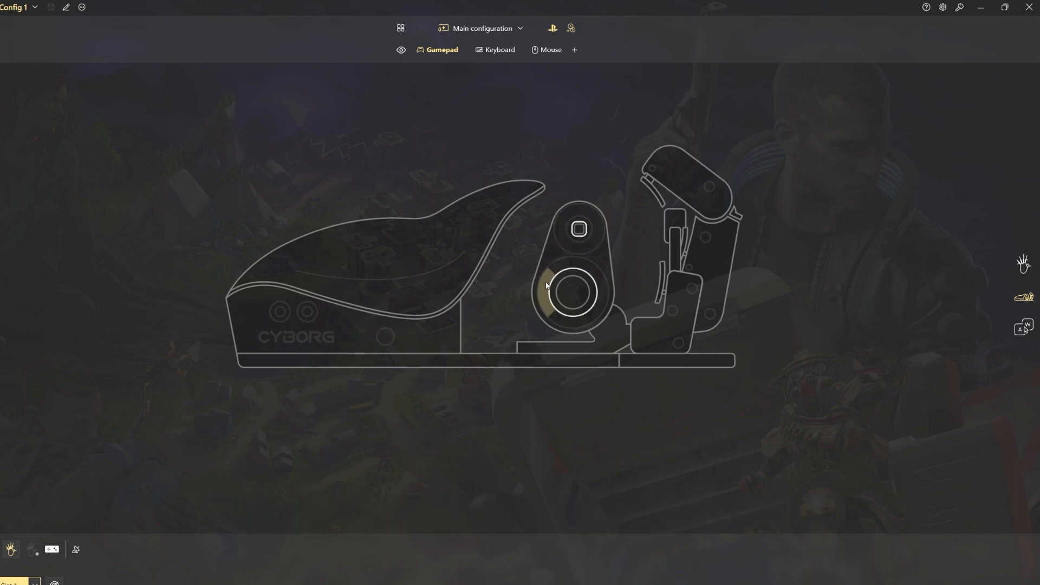
pyautogui.moveTo(587, 268)
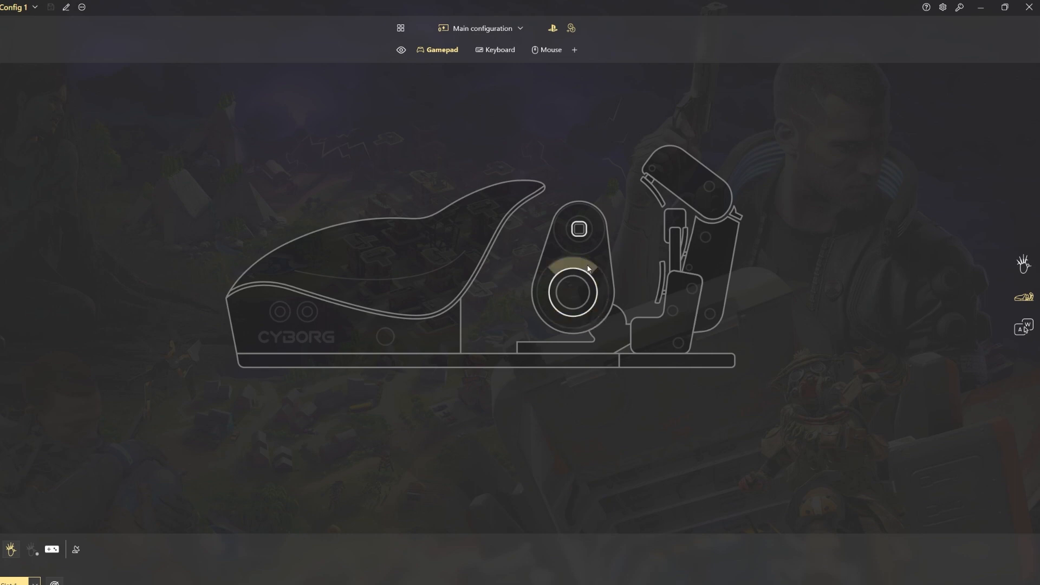
pyautogui.moveTo(571, 293)
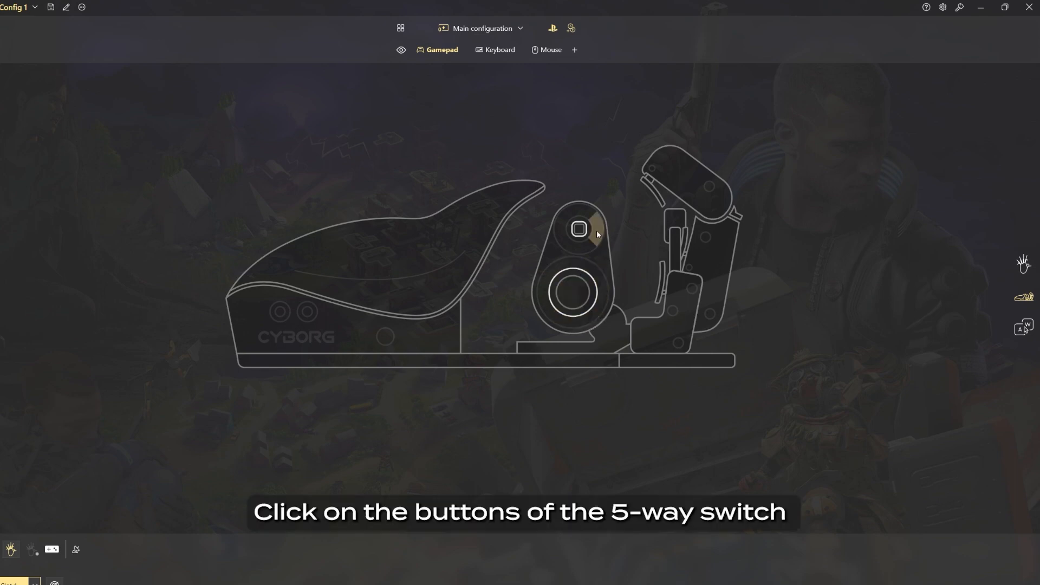
pyautogui.click(577, 229)
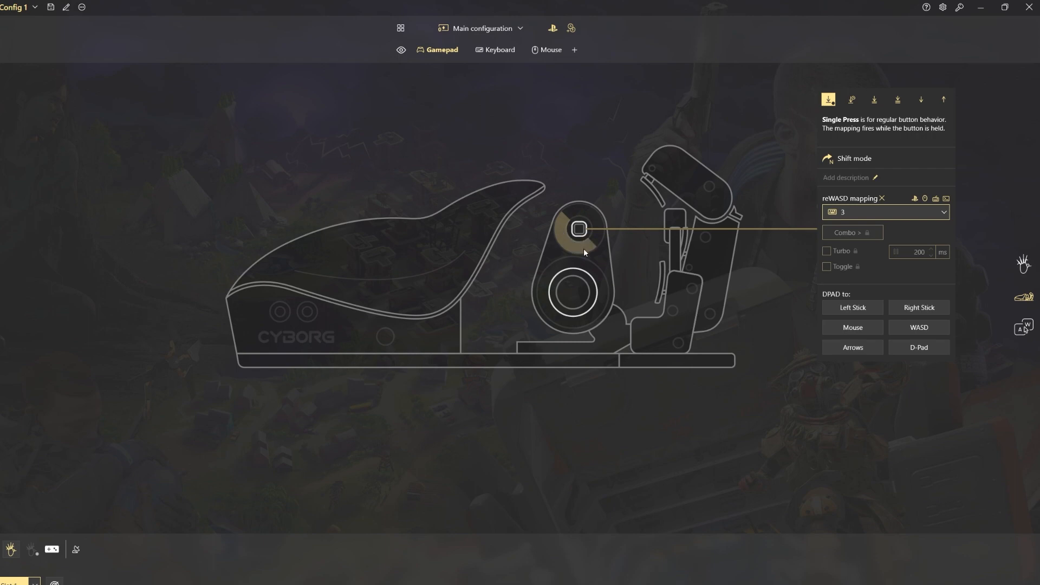
pyautogui.click(578, 228)
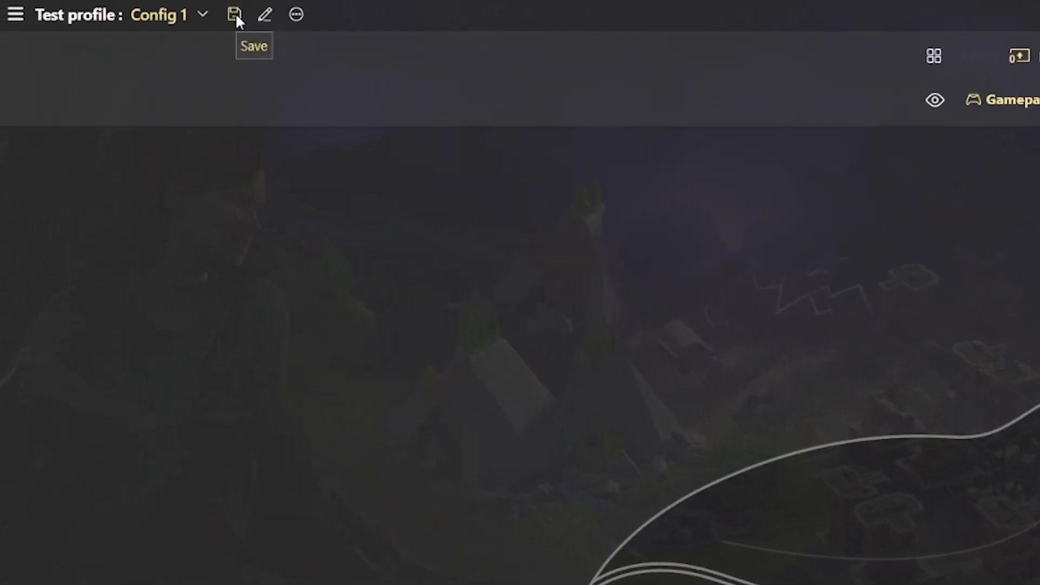
pyautogui.click(235, 14)
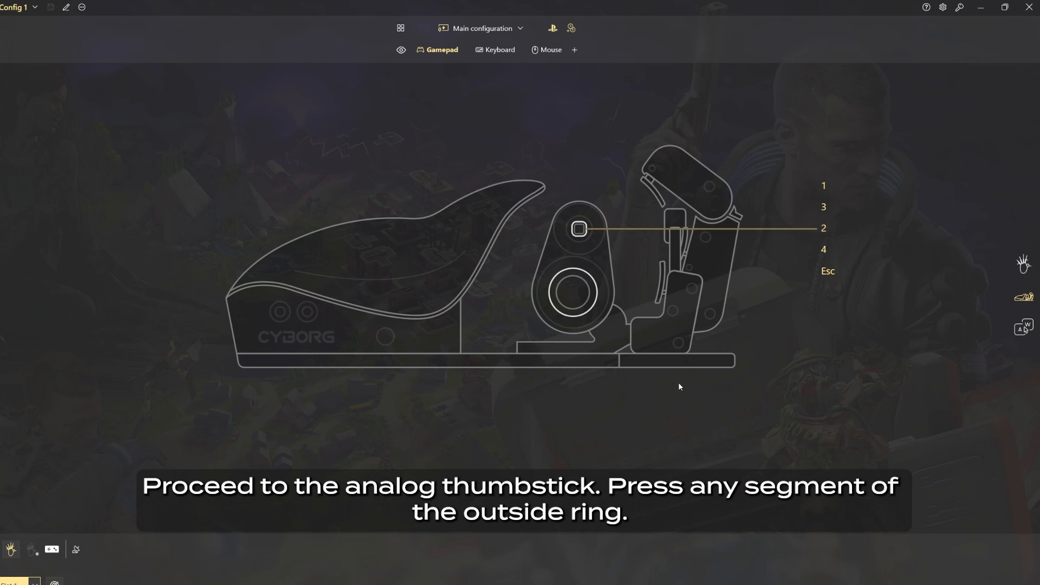
# Set the analog thumbstick to WASD, with its outer ring segment mapped to W.
pyautogui.click(598, 286)
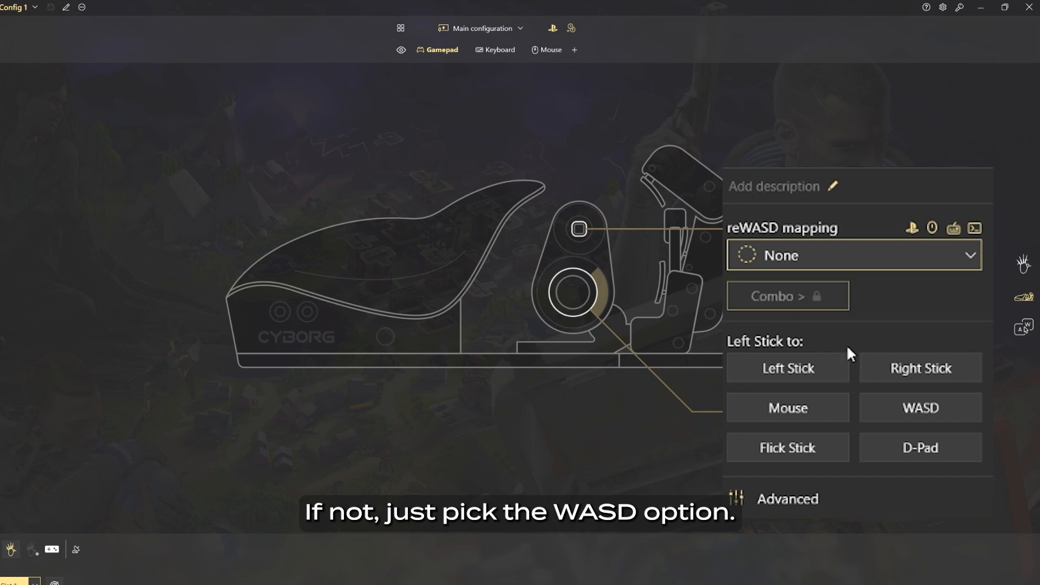
pyautogui.click(919, 407)
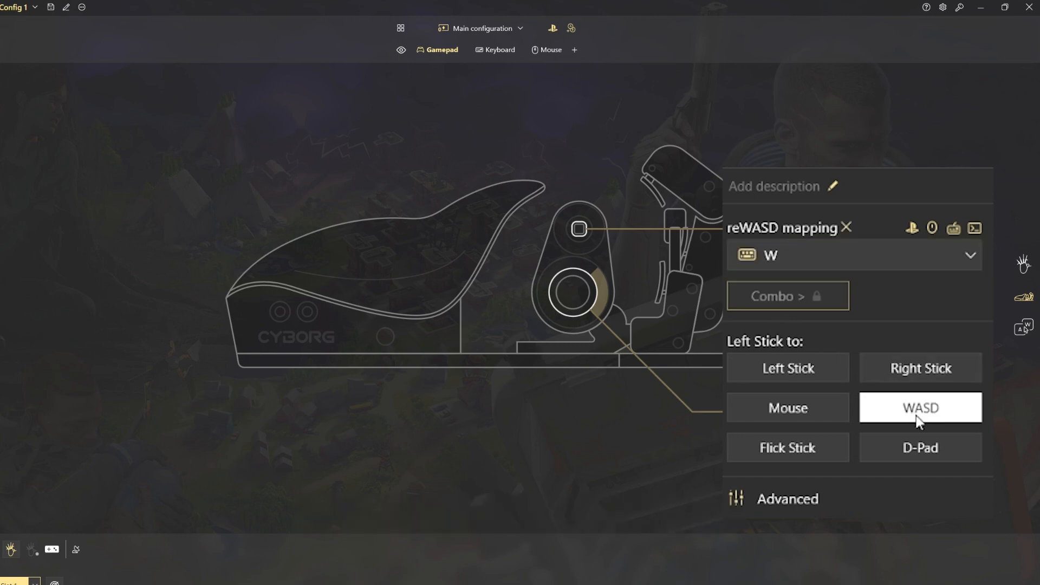
pyautogui.click(574, 312)
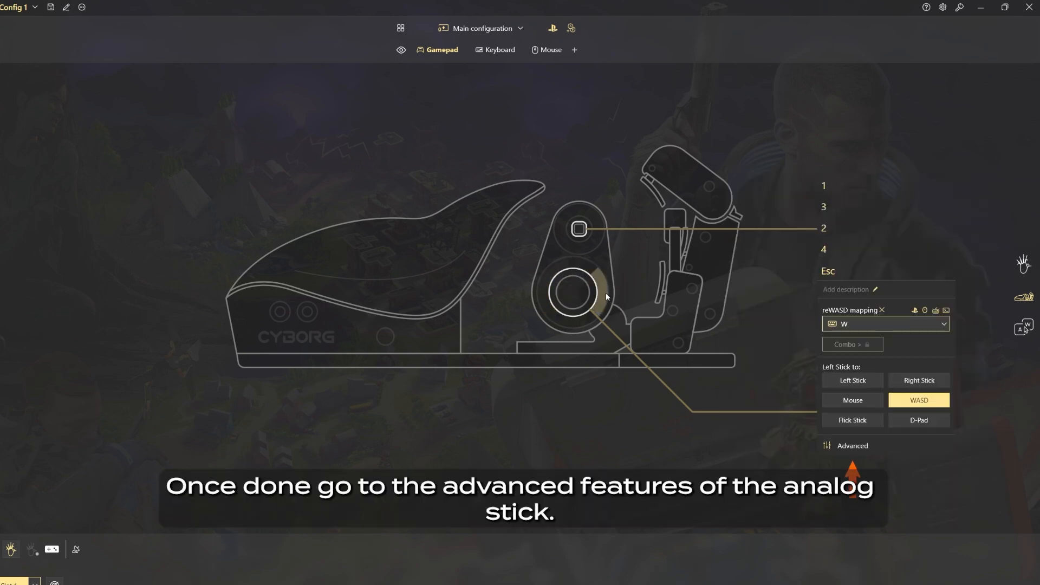
# Adjust the X axis zone thresholds in the stick's advanced settings.
pyautogui.click(853, 445)
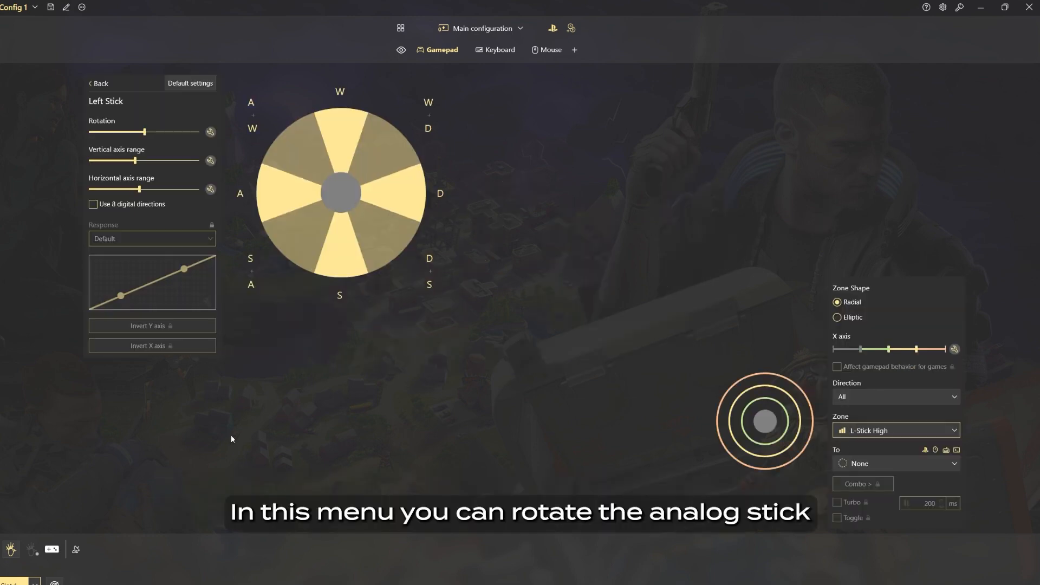
pyautogui.moveTo(143, 132); pyautogui.dragTo(137, 132)
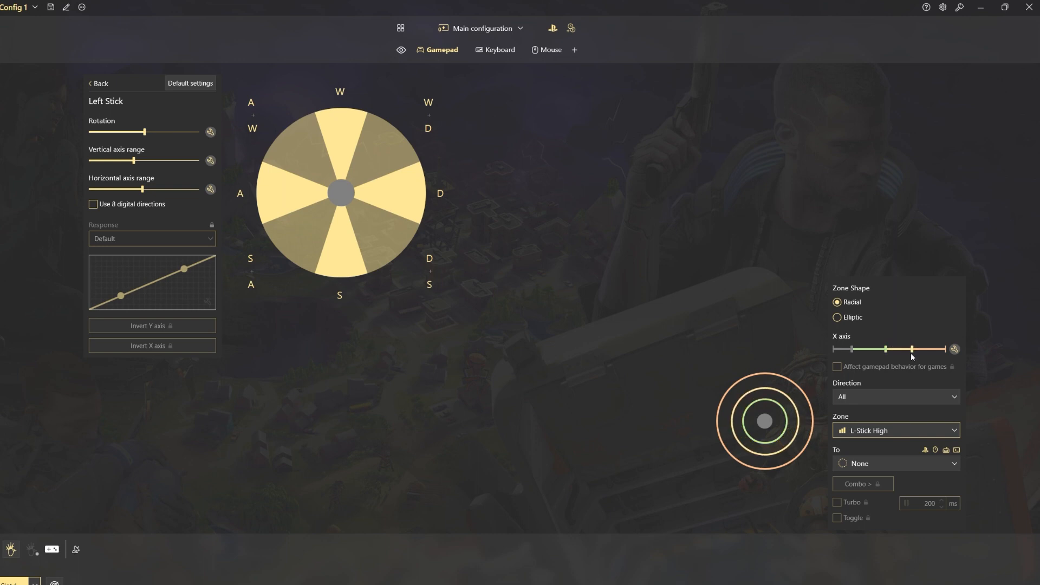
pyautogui.moveTo(907, 362)
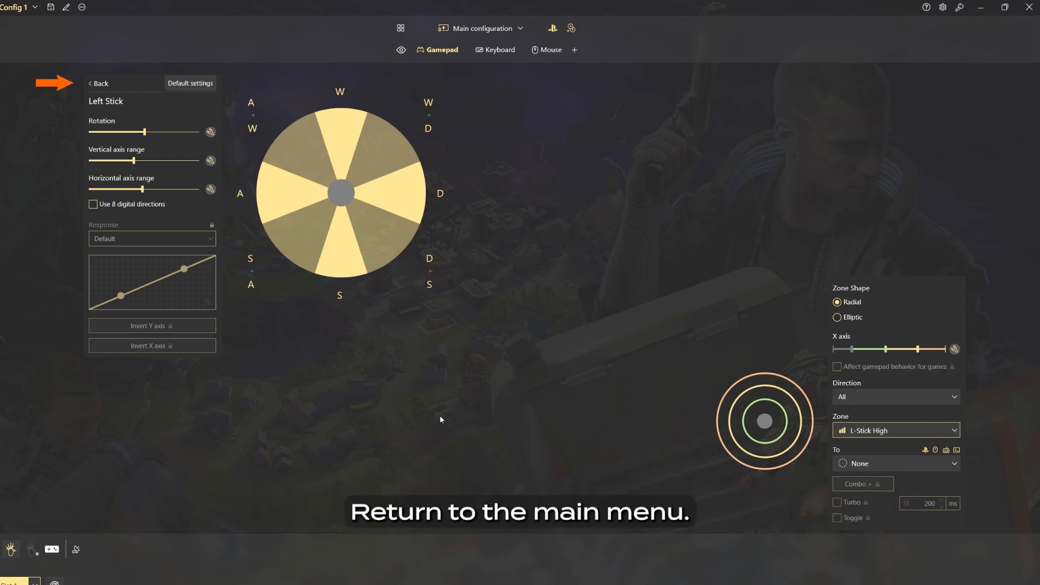
# Apply the Test profile to slot 1 so Config 1 is active on the Cyborg.
pyautogui.click(98, 83)
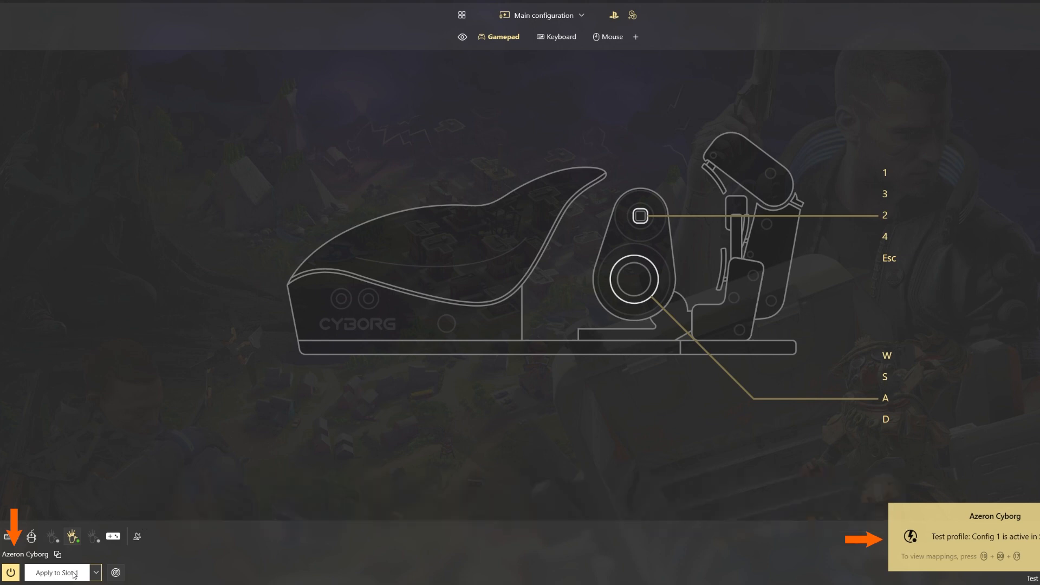
pyautogui.click(57, 571)
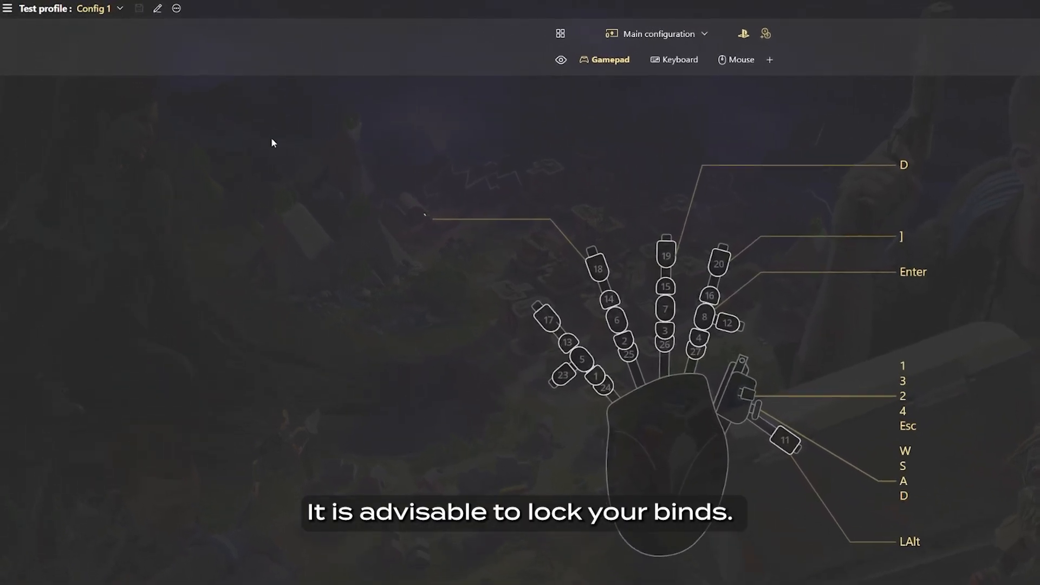
pyautogui.moveTo(158, 8)
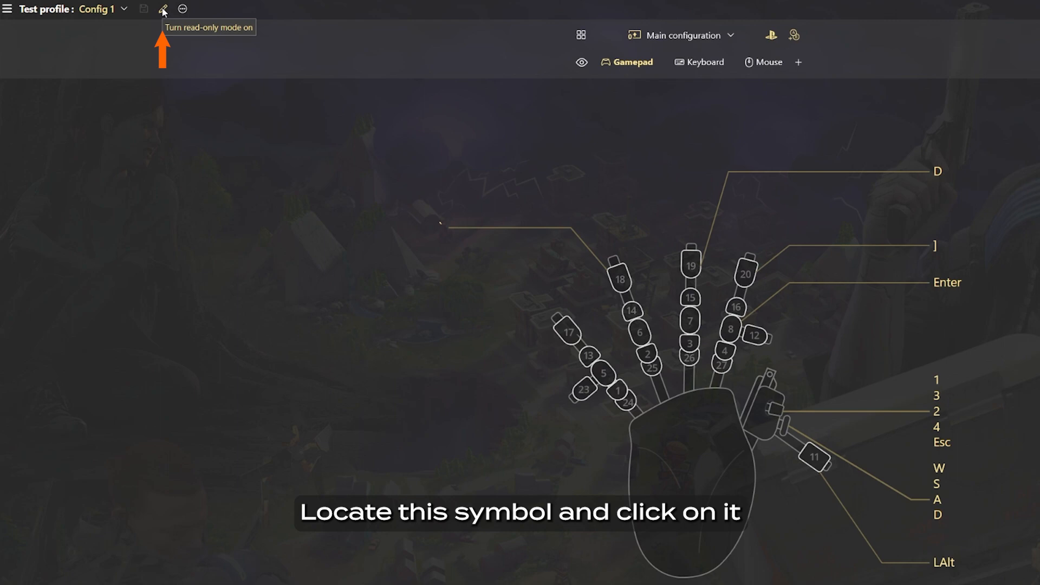
# Turn on read-only mode for the Test profile's bindings.
pyautogui.click(163, 9)
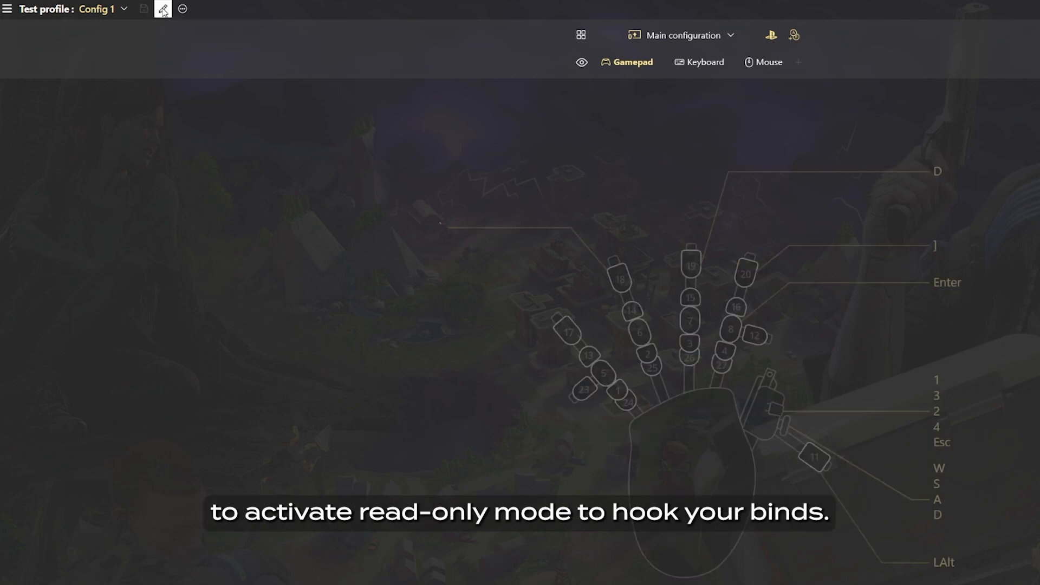